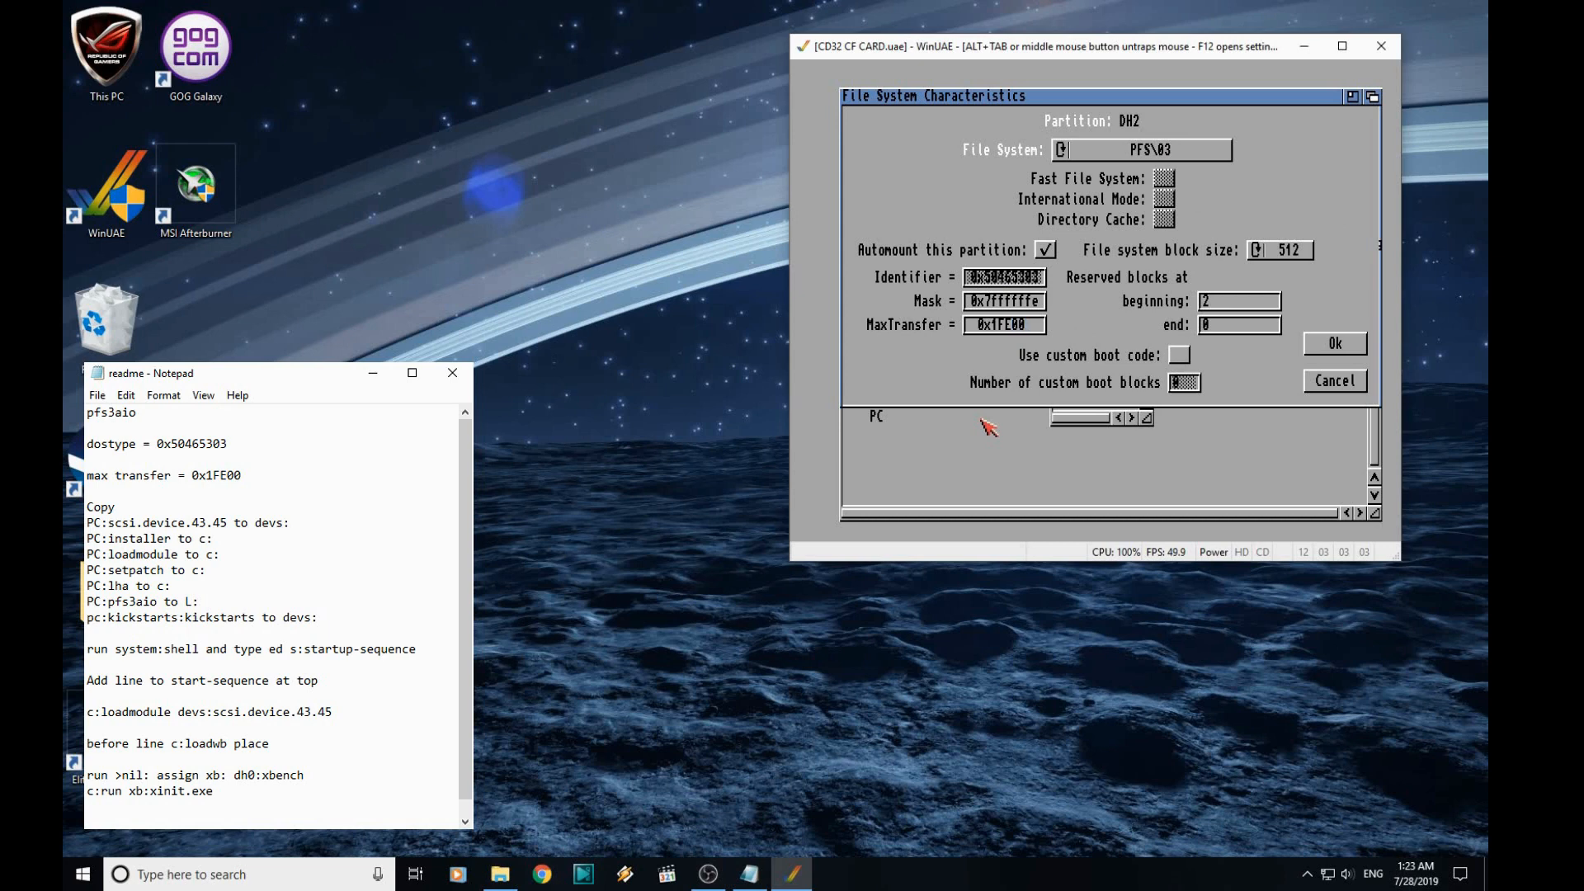
- Confirm DH2's custom file system settings and return to the partitioning overview
{"action": "left_click", "coordinate": [1333, 343]}
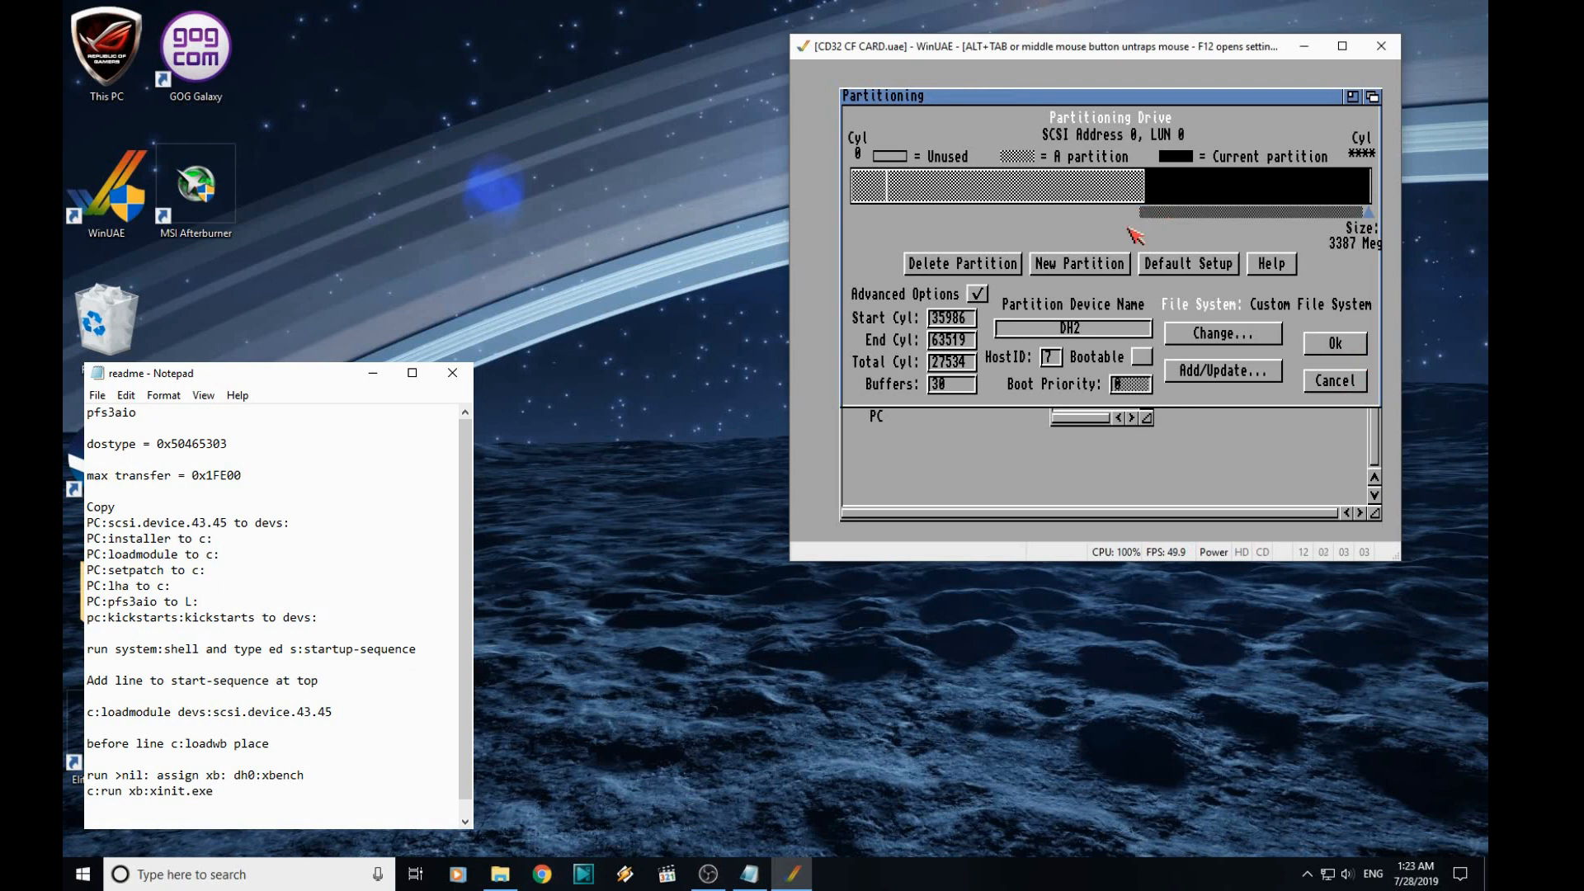
{"action": "mouse_move", "coordinate": [883, 222]}
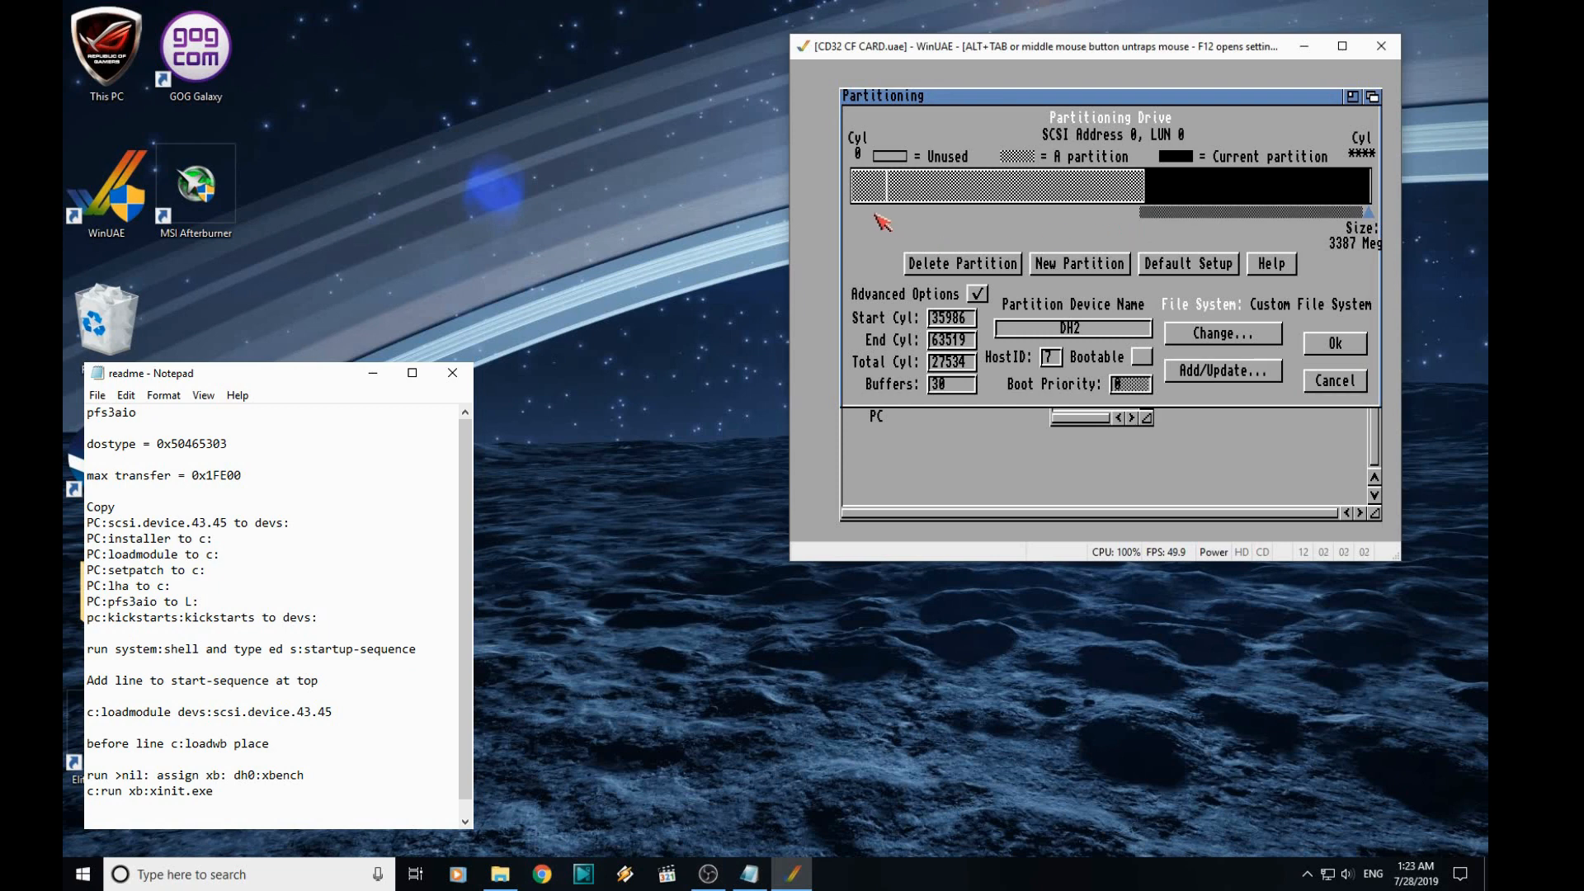
{"action": "mouse_move", "coordinate": [1053, 211]}
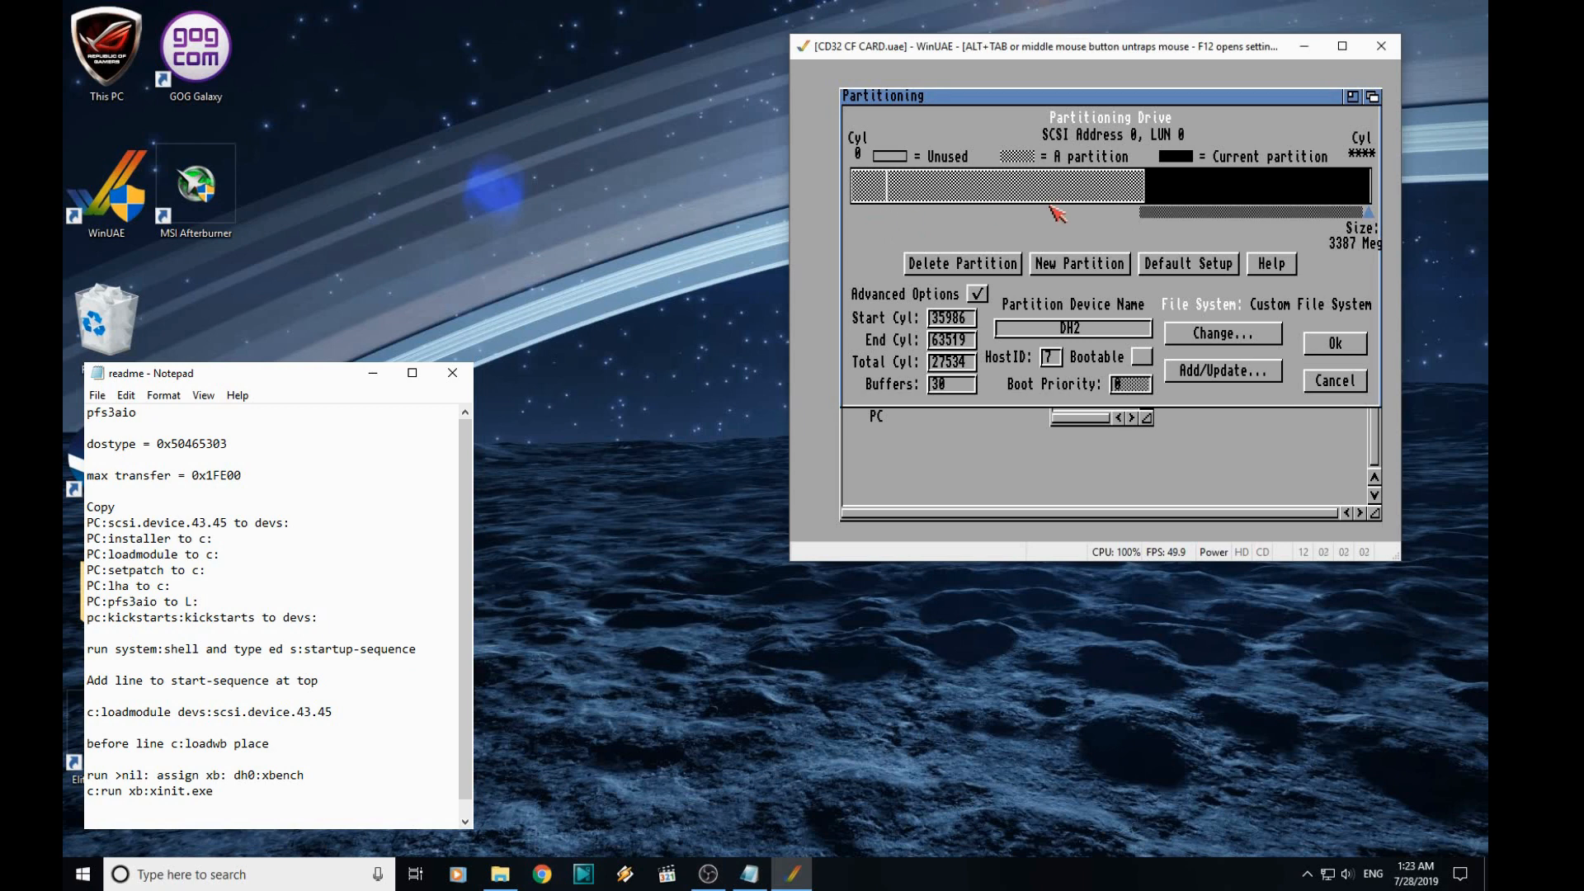
{"action": "mouse_move", "coordinate": [1212, 232]}
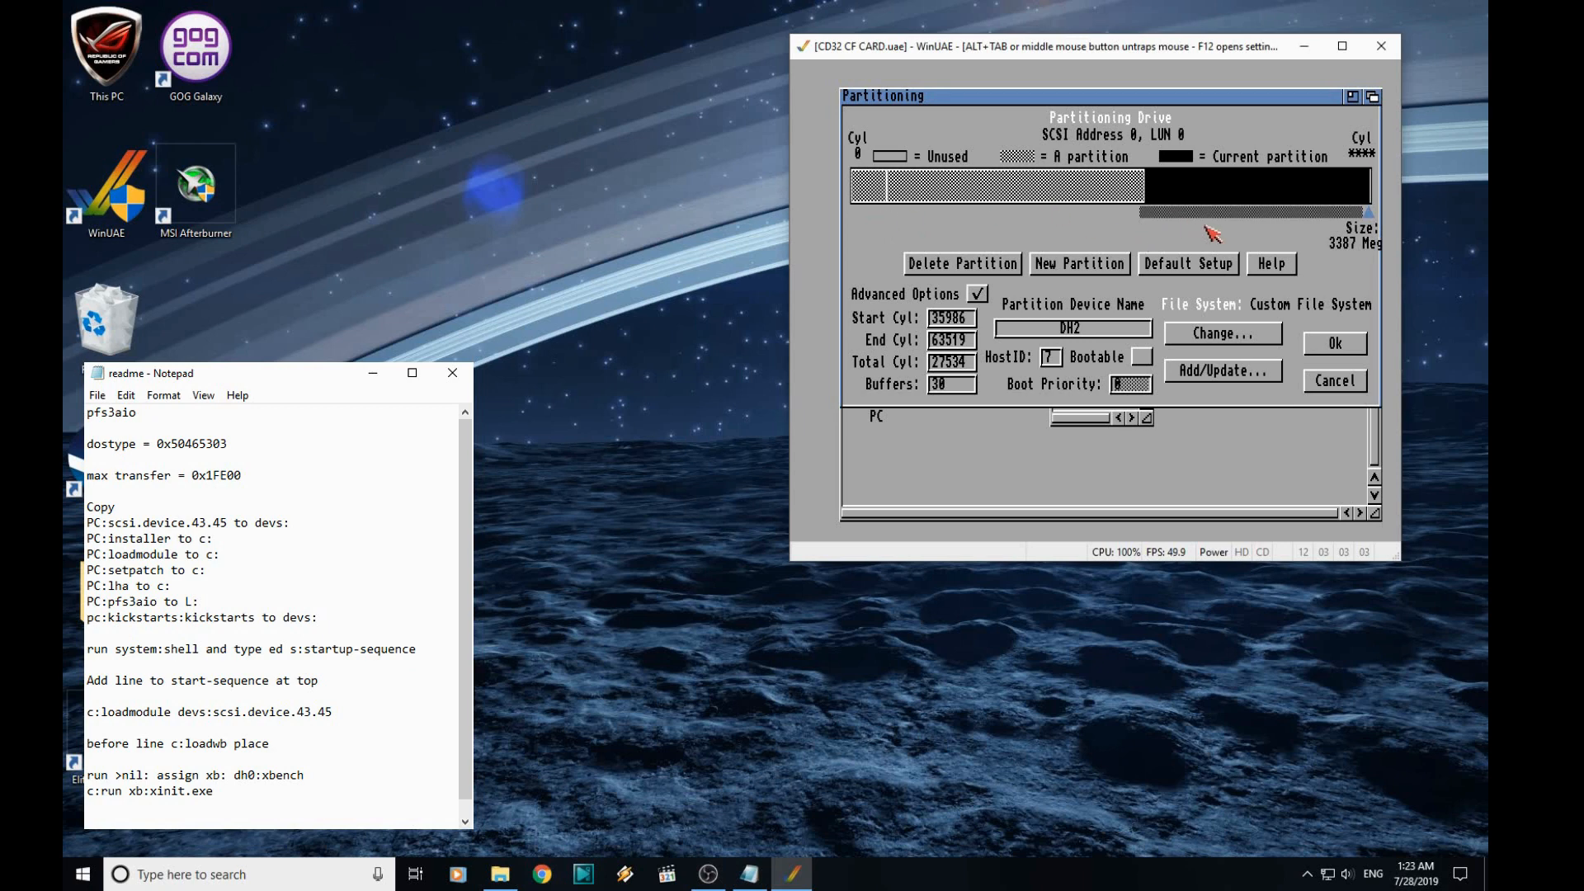